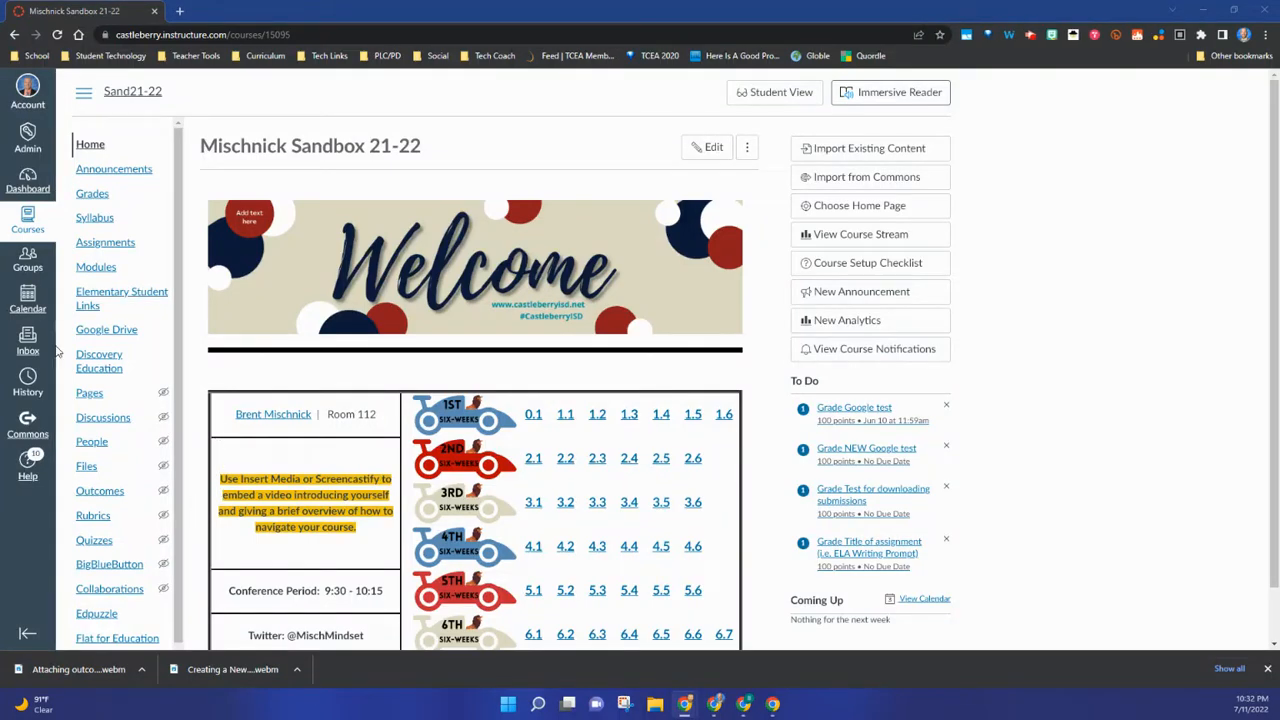
{"action": "mouse_move", "coordinate": [89, 392]}
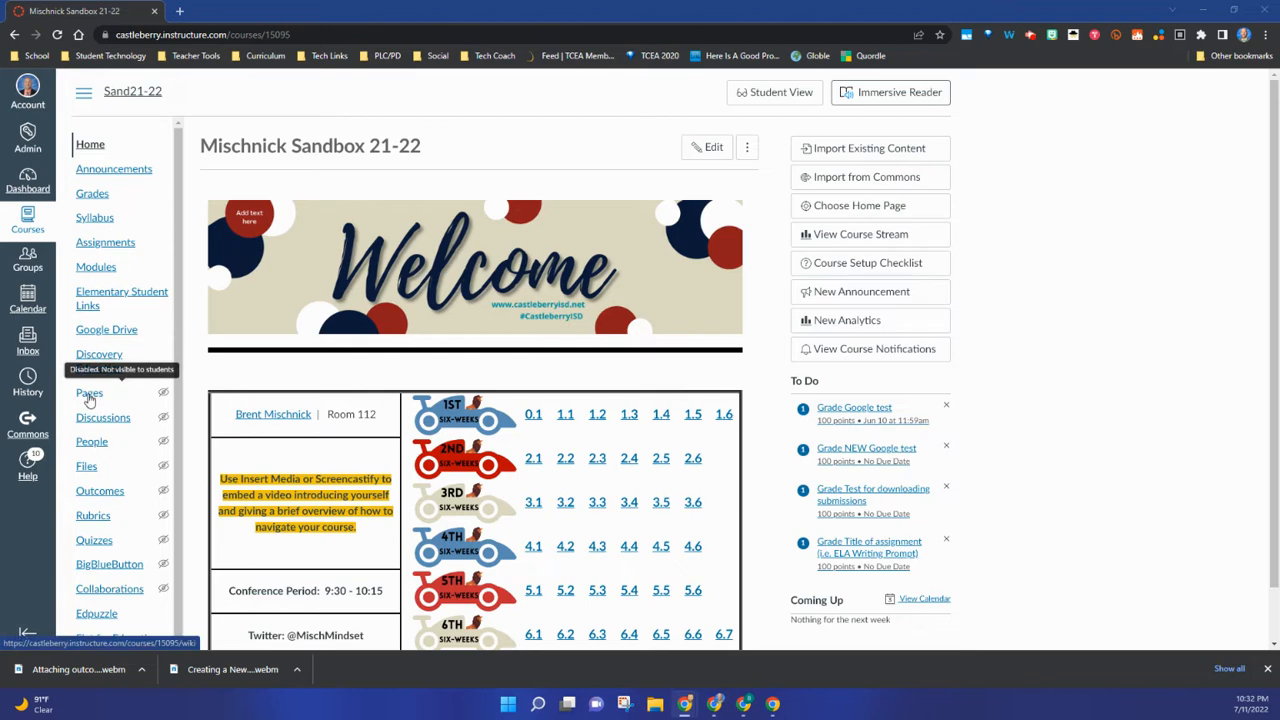
Go to the course's Pages section to show the Welcome! front page
{"action": "left_click", "coordinate": [89, 392]}
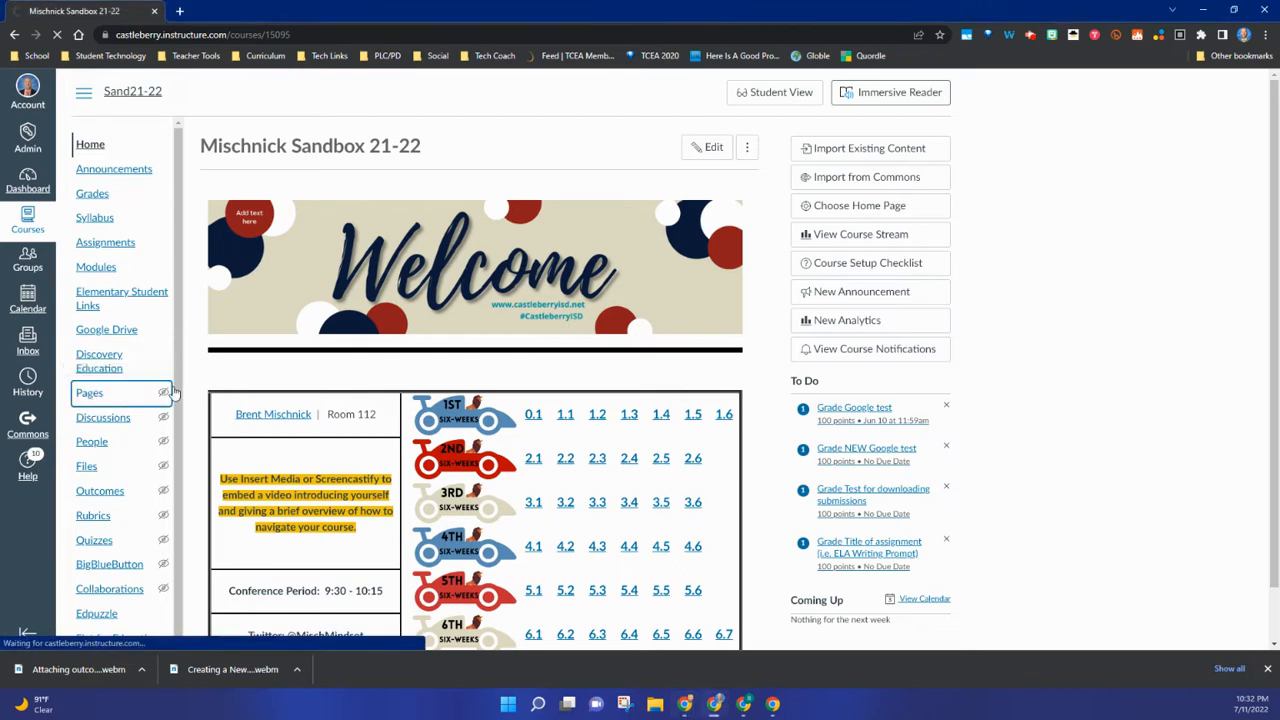
{"action": "left_click", "coordinate": [89, 392]}
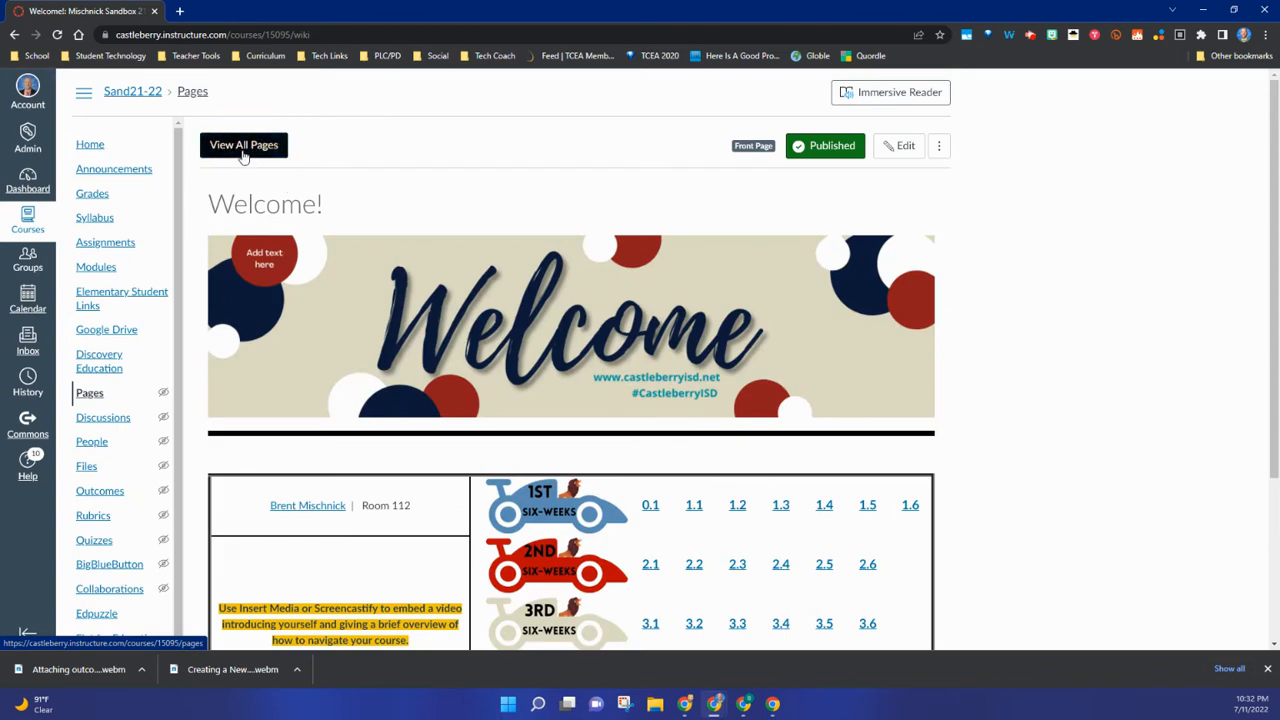
List all course pages and start a new blank page
{"action": "left_click", "coordinate": [243, 145]}
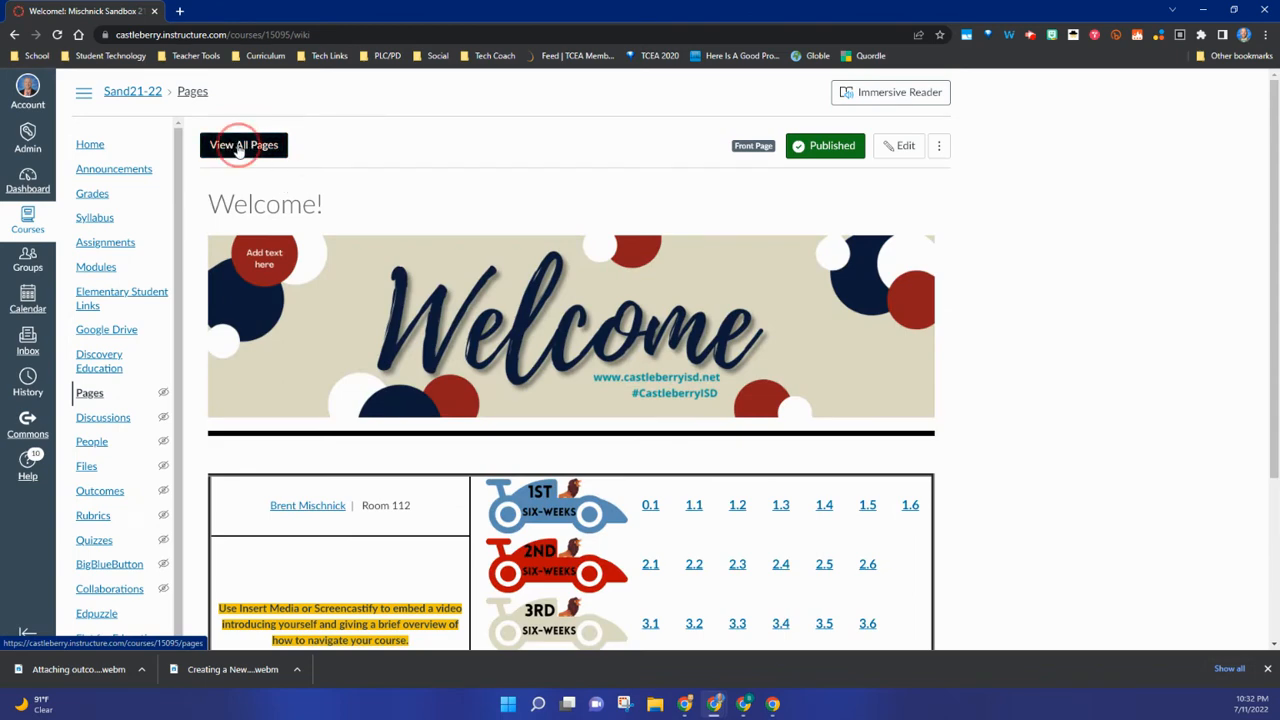
{"action": "left_click", "coordinate": [243, 145]}
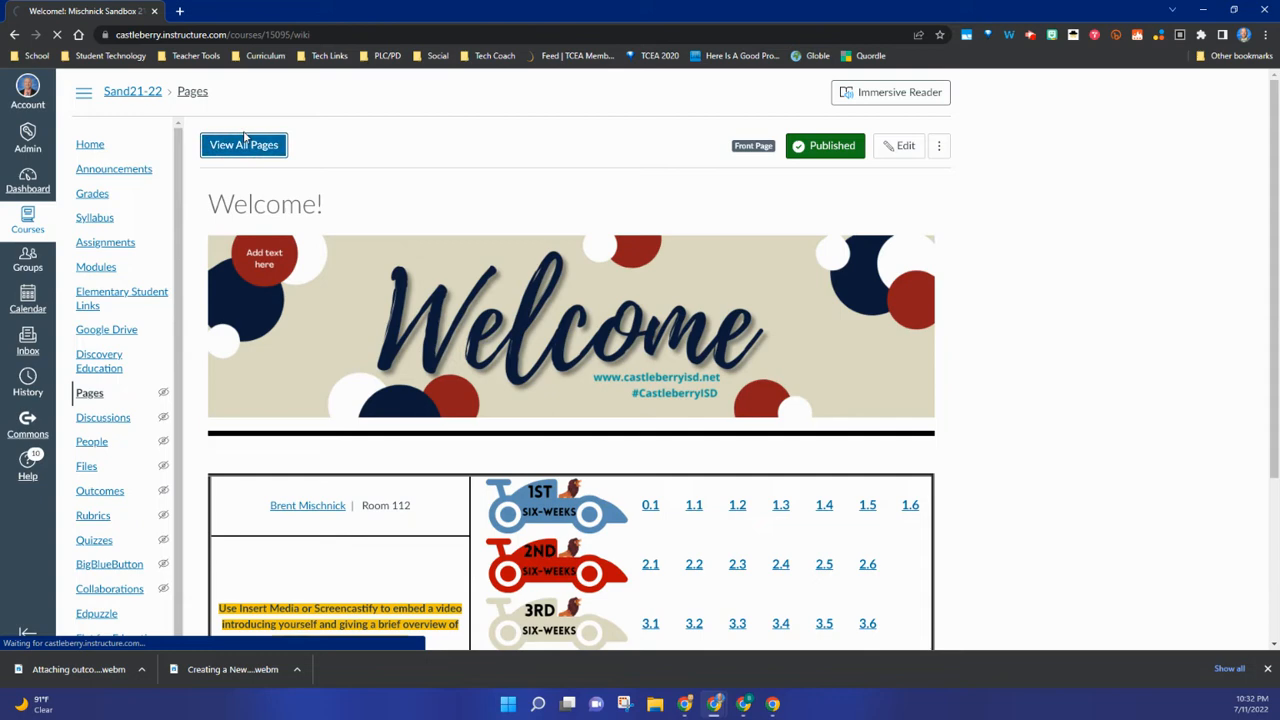
{"action": "left_click", "coordinate": [243, 145]}
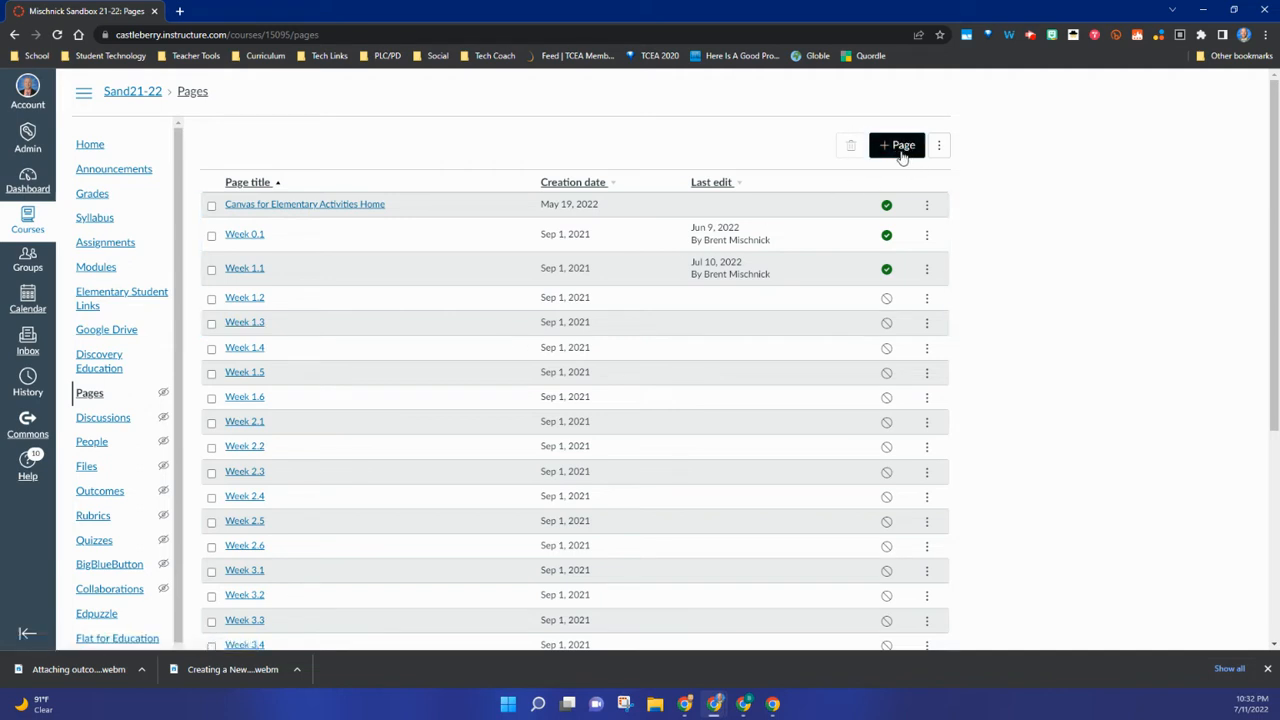
{"action": "left_click", "coordinate": [896, 145]}
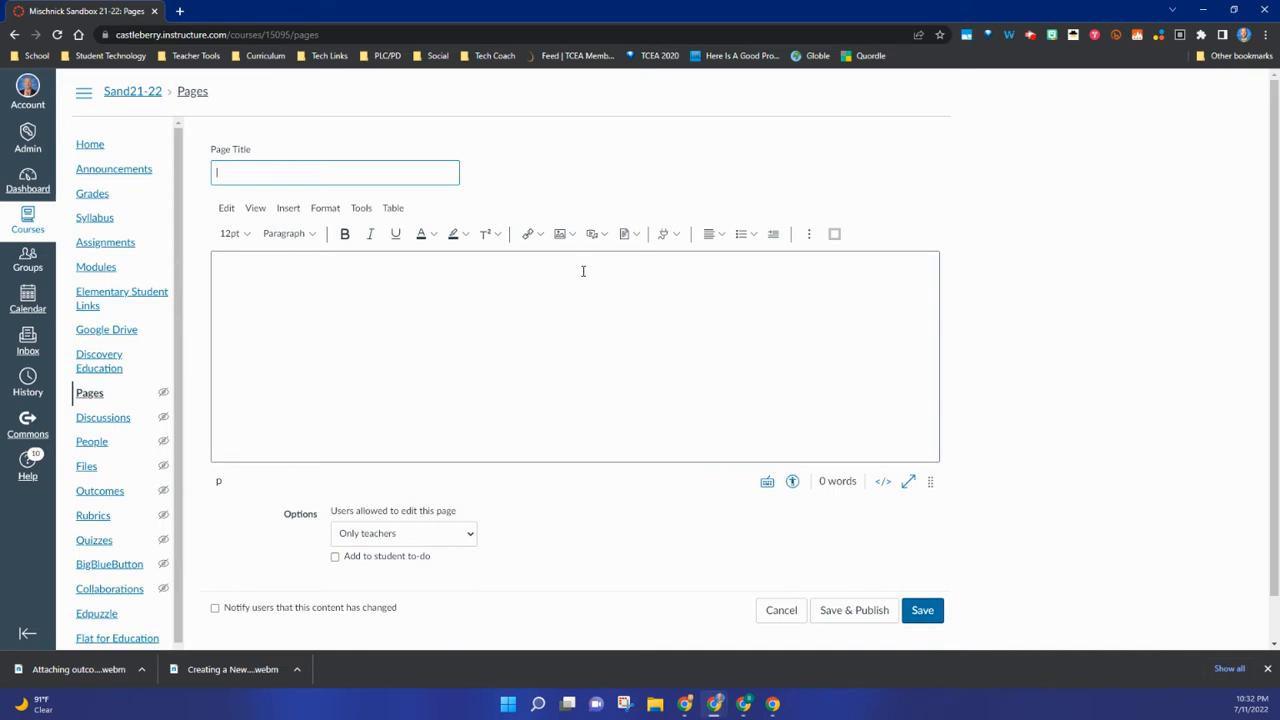
Enter 'Creating a Page' as the page title
{"action": "type", "text": "Creating a Page"}
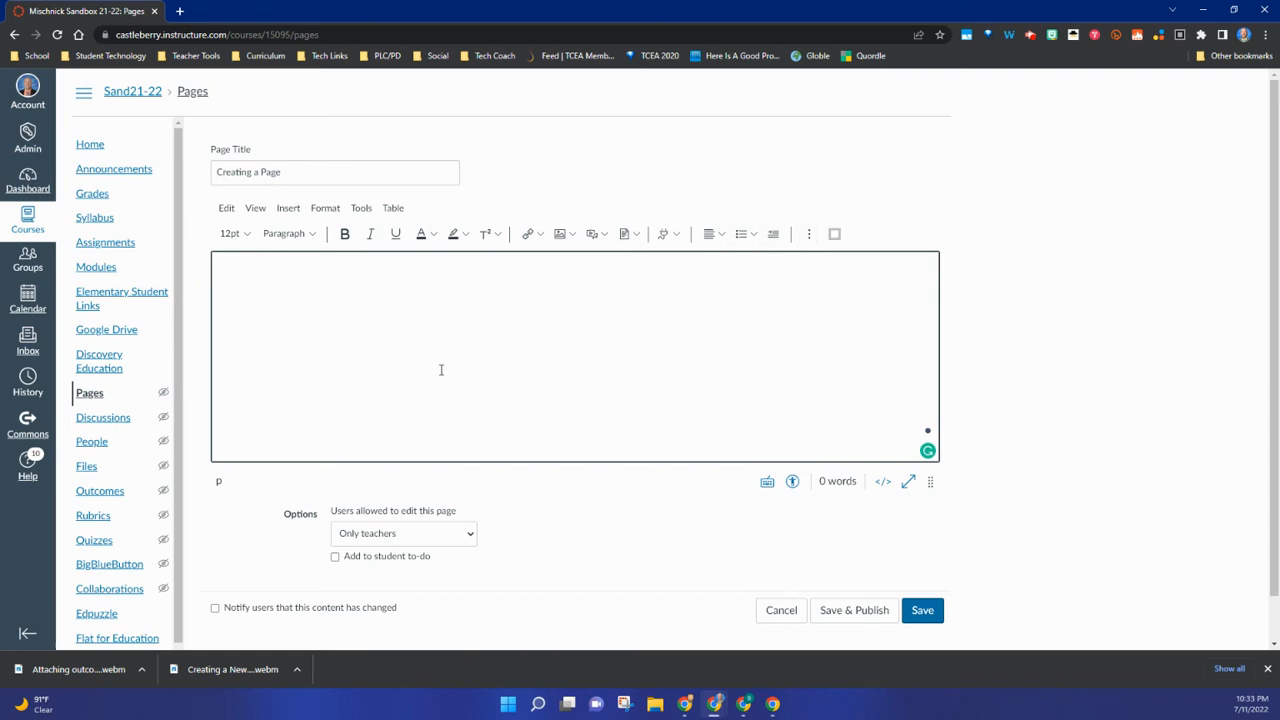
{"action": "mouse_move", "coordinate": [461, 366]}
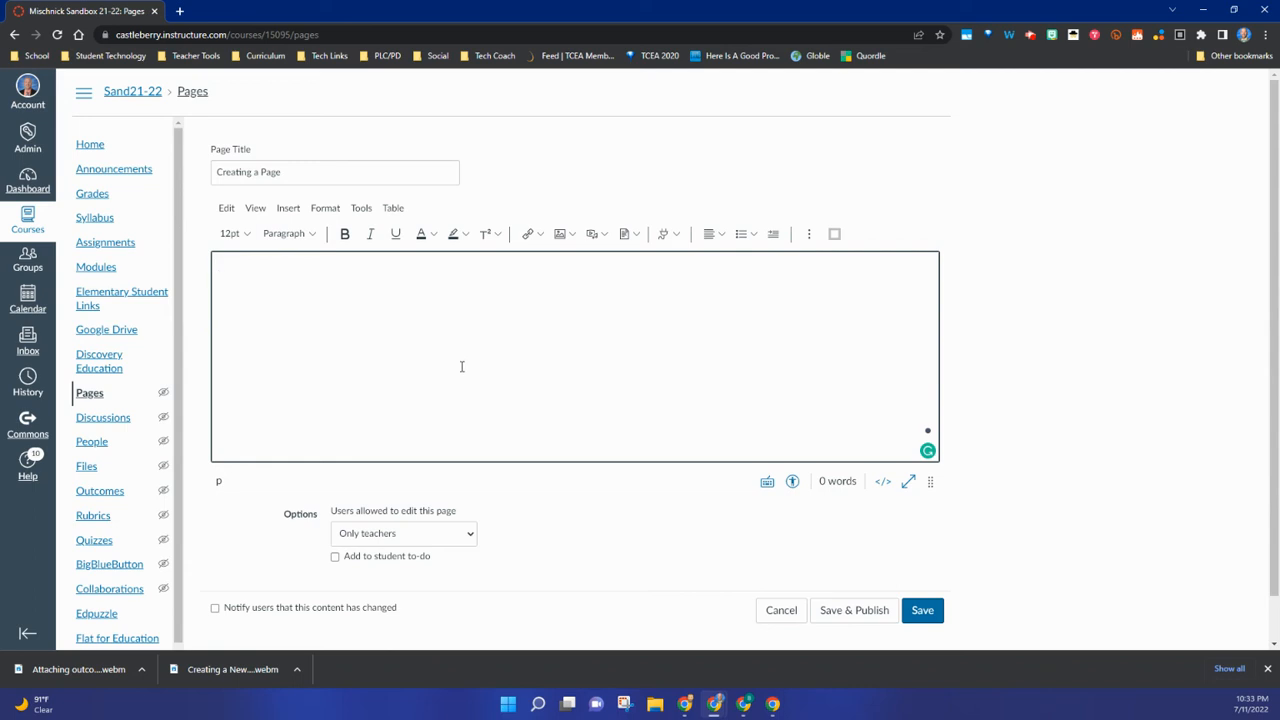